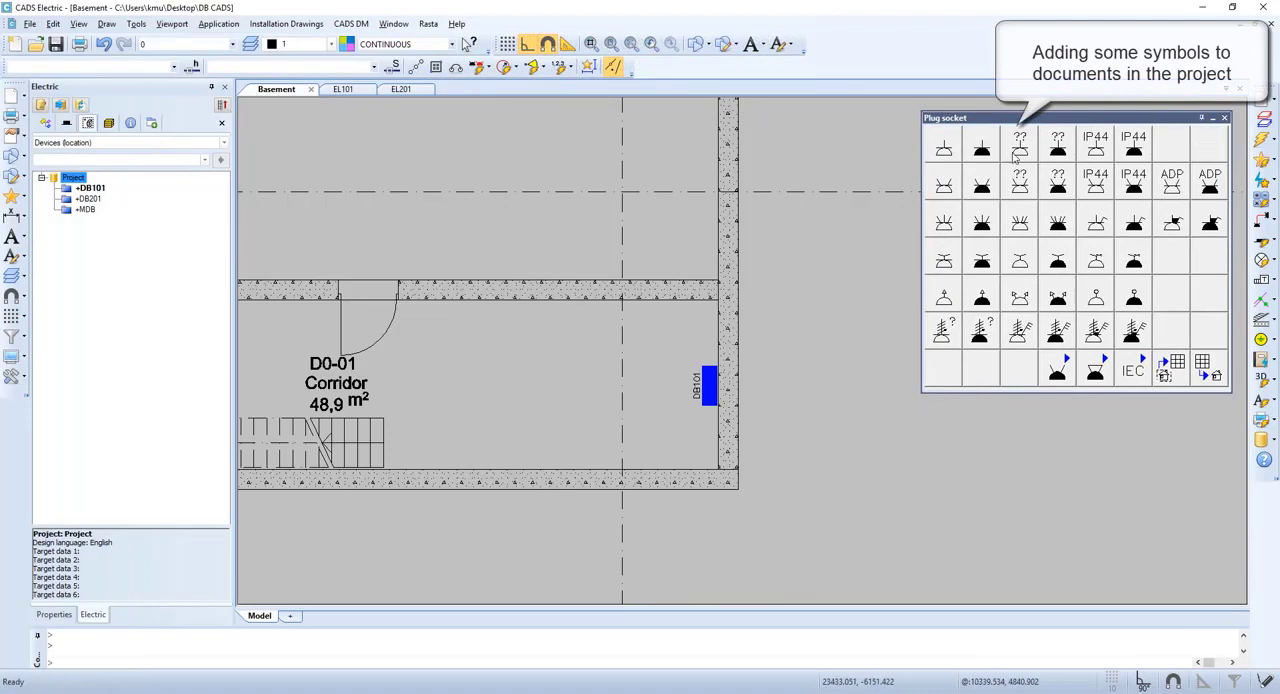
# Step: Insert a plug socket on the Basement, EL101 and EL201 plans and save the drawings
pyautogui.click(981, 147)
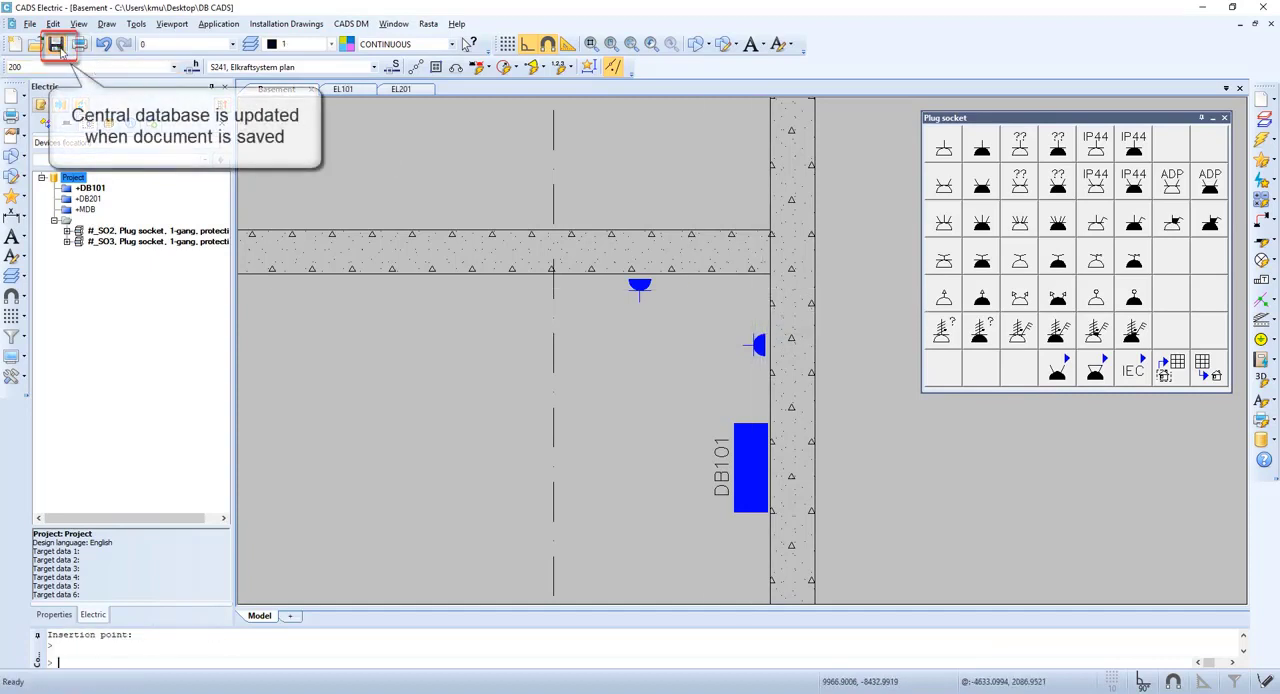
pyautogui.click(342, 89)
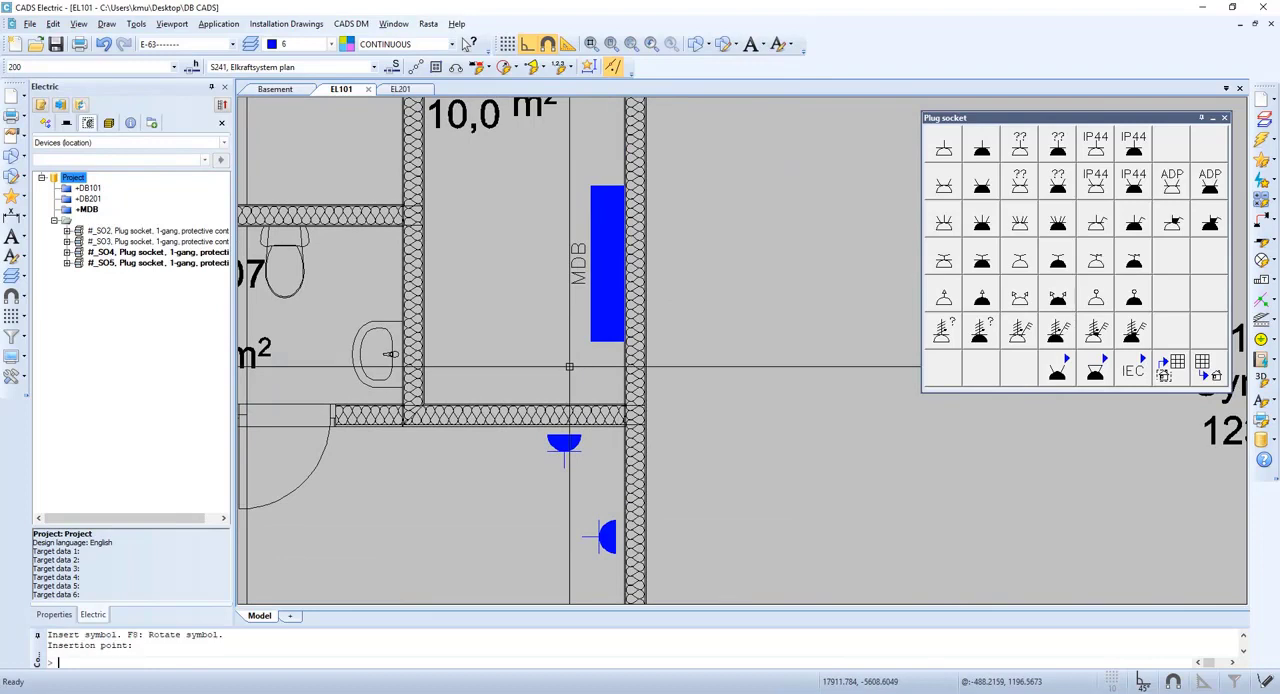
pyautogui.click(401, 89)
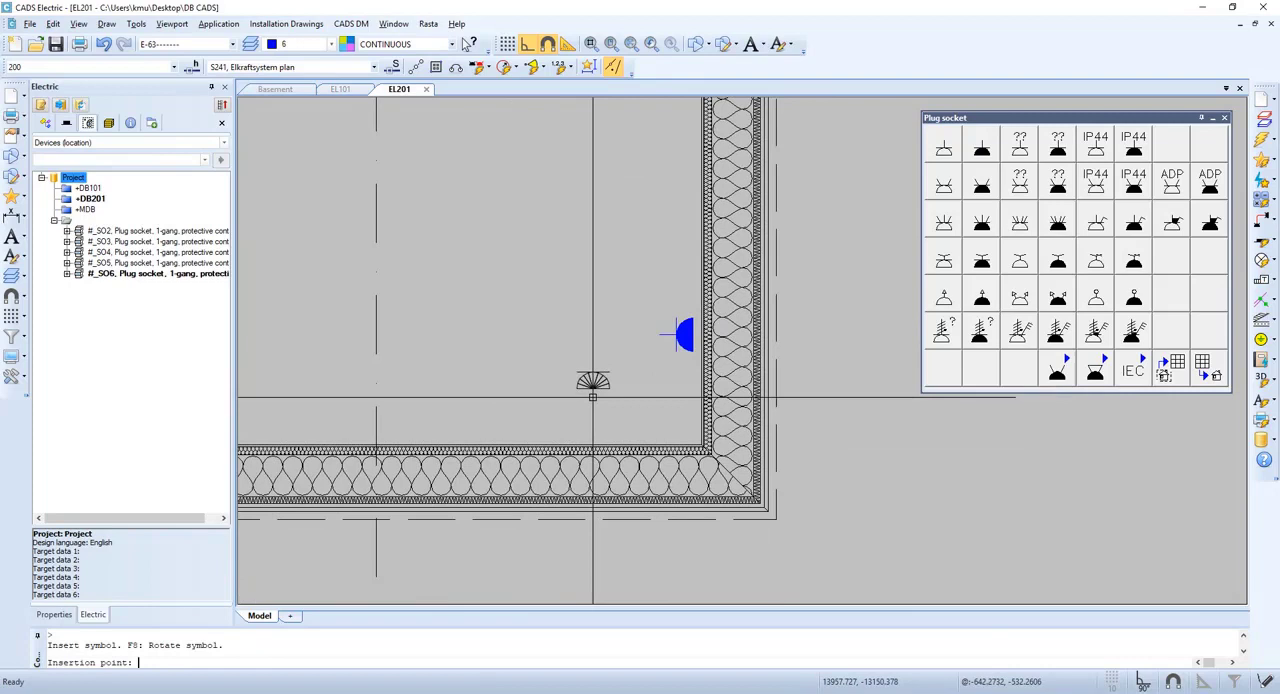
pyautogui.click(580, 427)
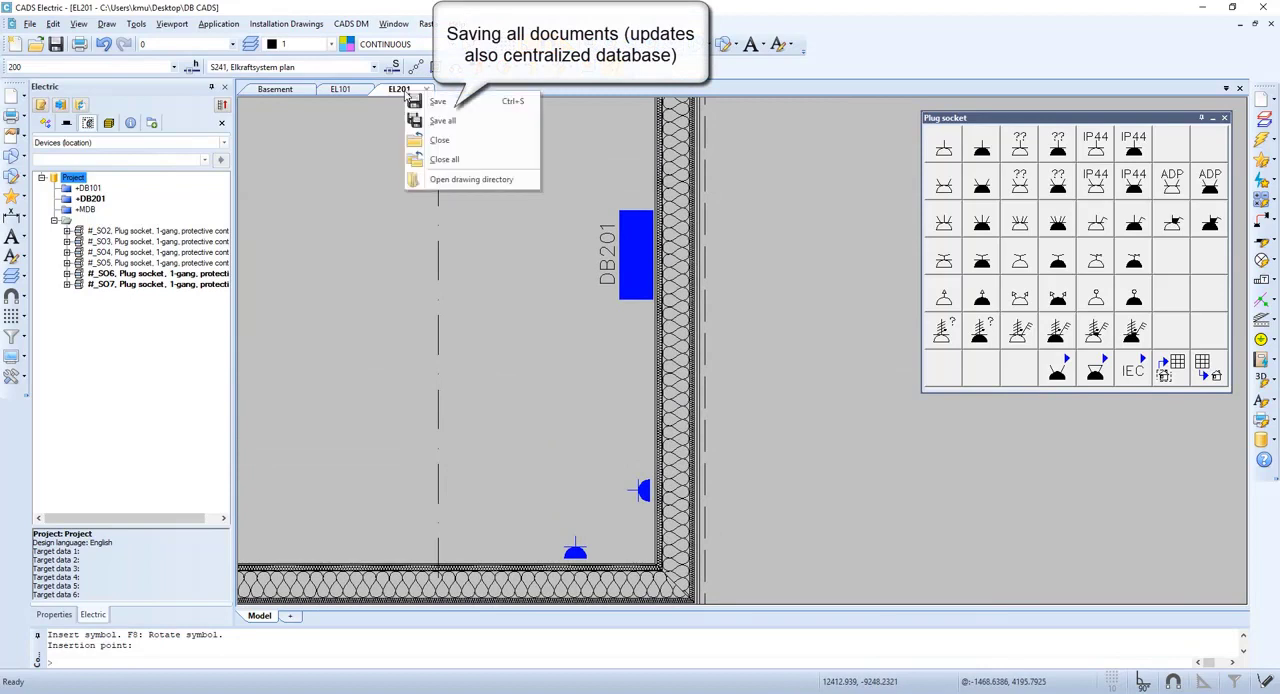
pyautogui.moveTo(470, 120)
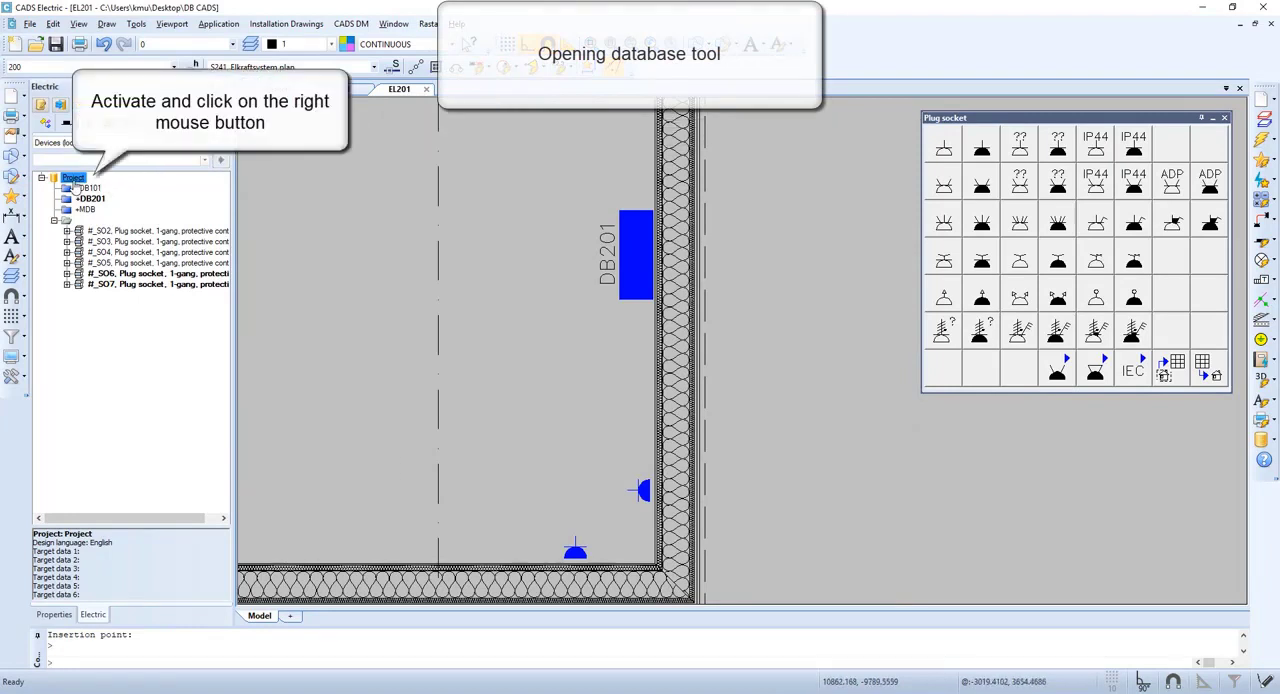
# Step: Edit the project from the Electric tree to list sockets SO2–SO7 in the DB Tool
pyautogui.rightClick(73, 178)
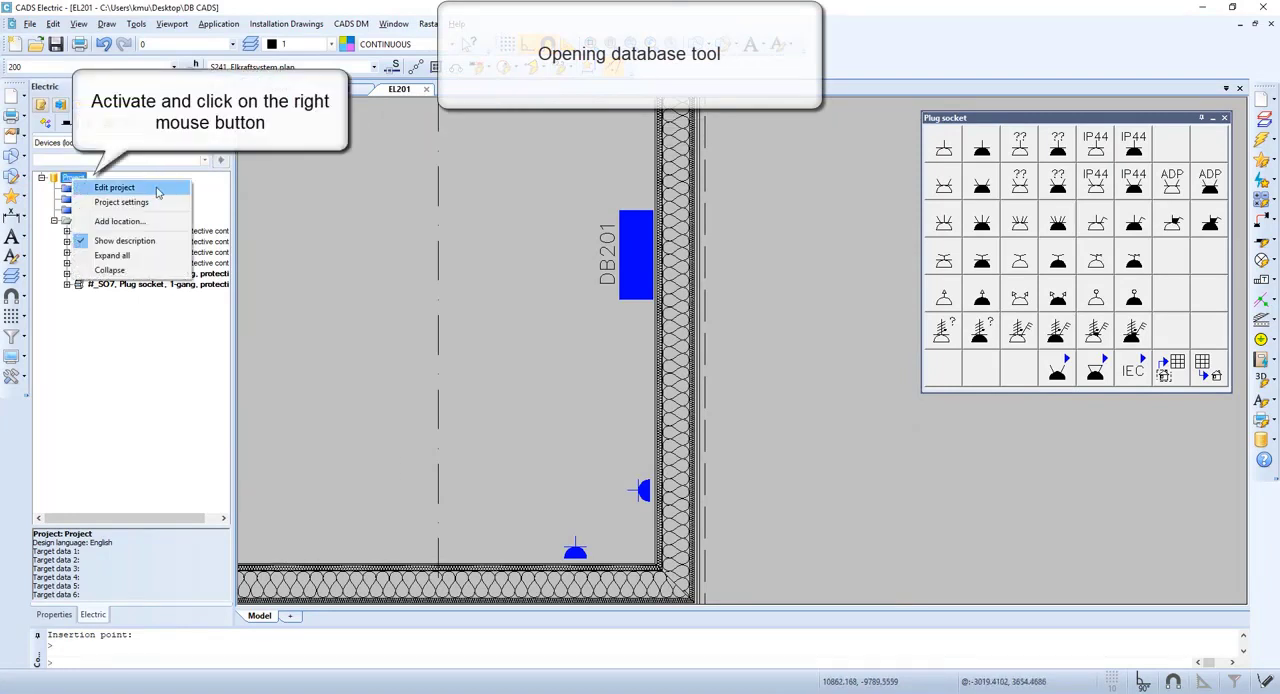
pyautogui.click(114, 187)
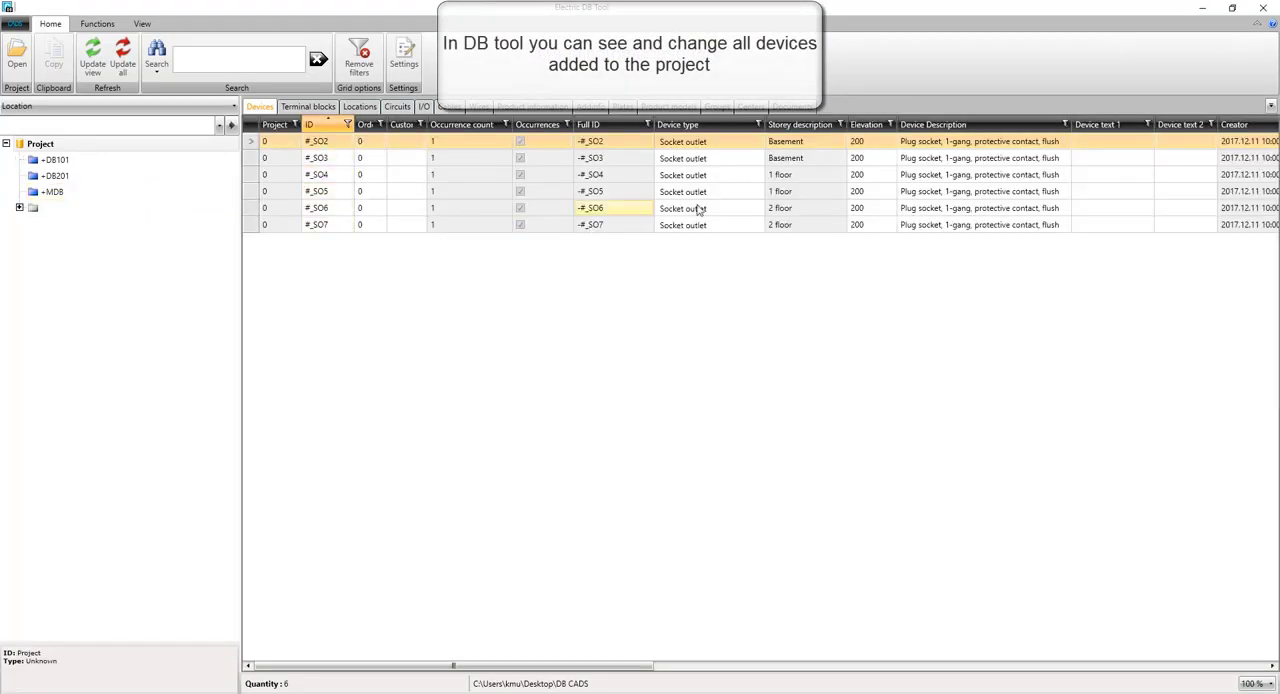
# Step: Update the device view so sockets SO2–SO9 appear, SO8 and SO9 on 2 floor
pyautogui.click(797, 224)
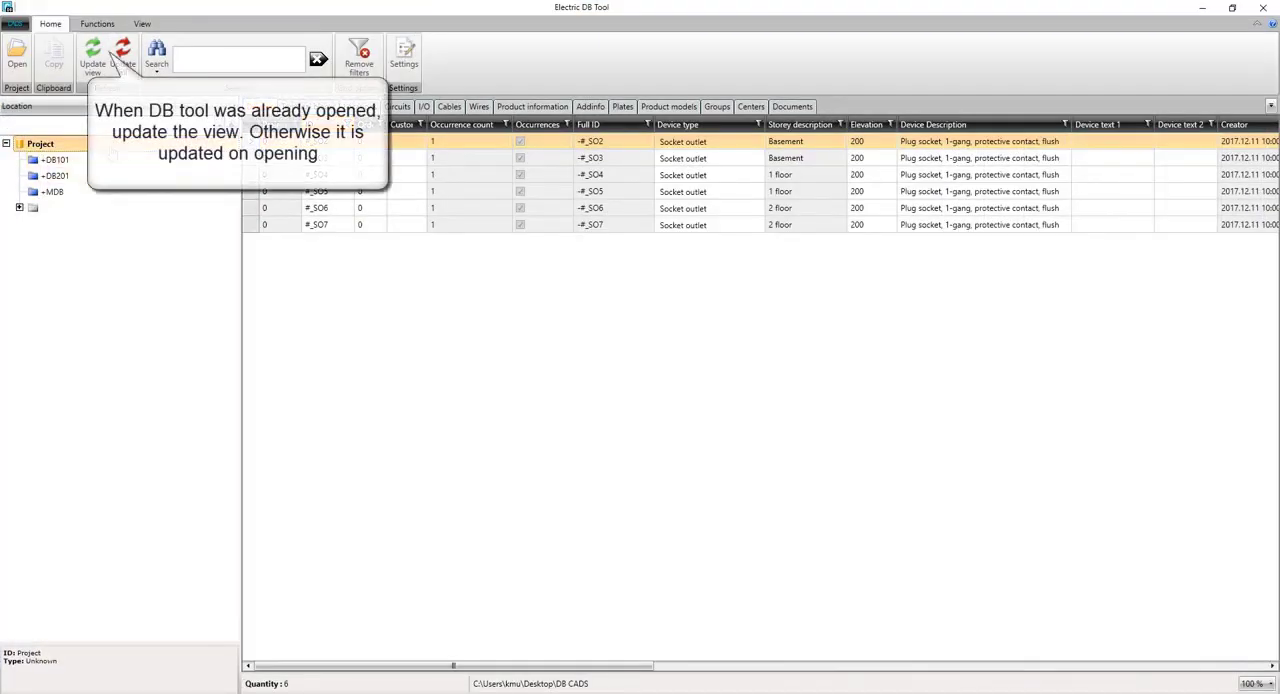
pyautogui.click(97, 52)
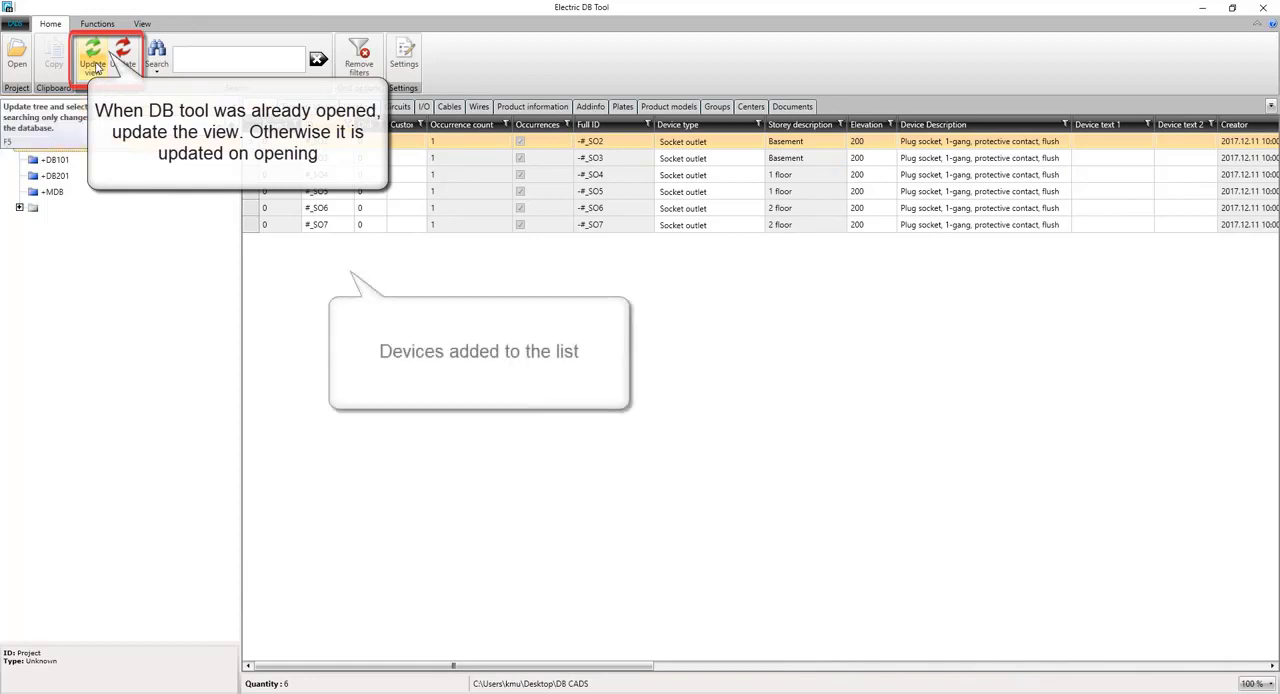
pyautogui.click(92, 50)
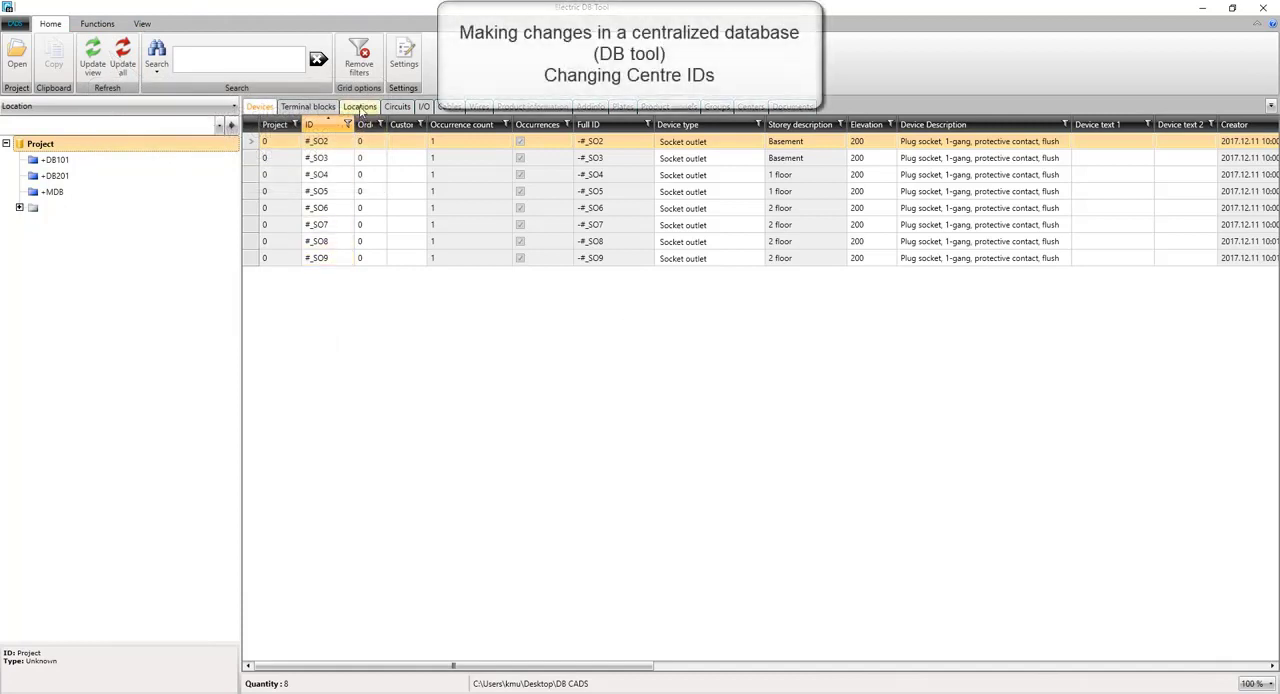
# Step: Show the project's Locations list in the DB Tool
pyautogui.click(359, 107)
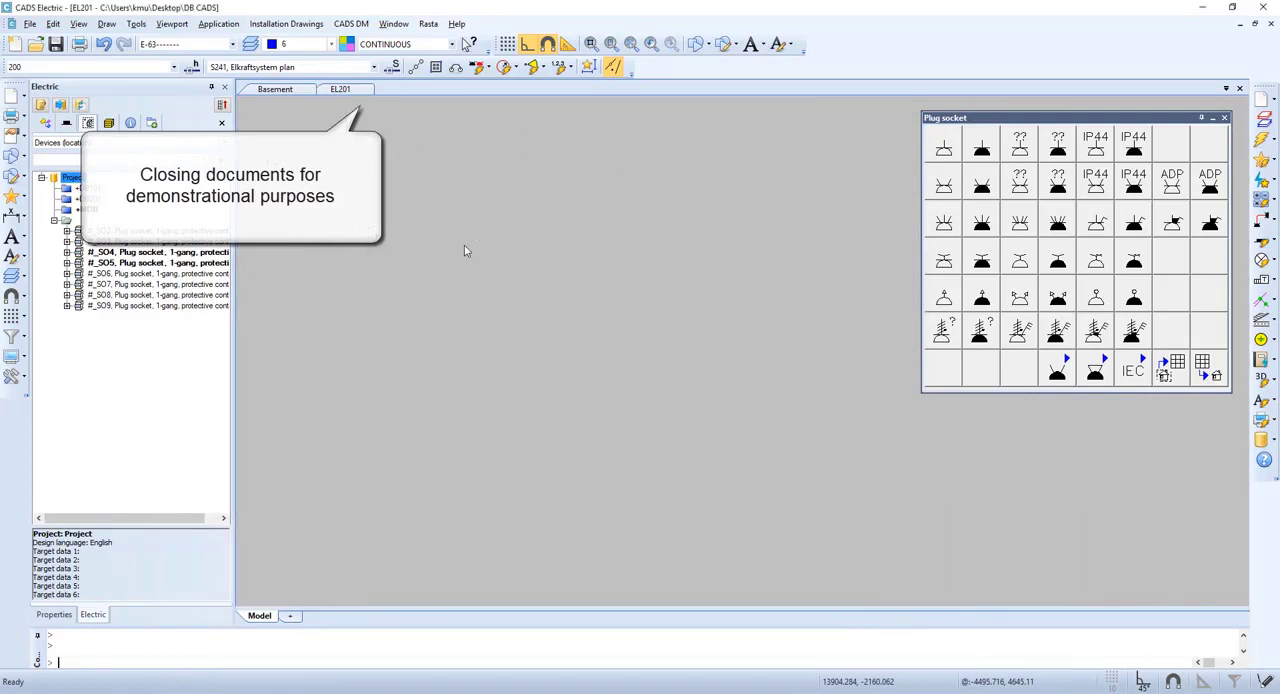
# Step: Close the EL201 drawing so only the Basement plan stays open
pyautogui.click(345, 89)
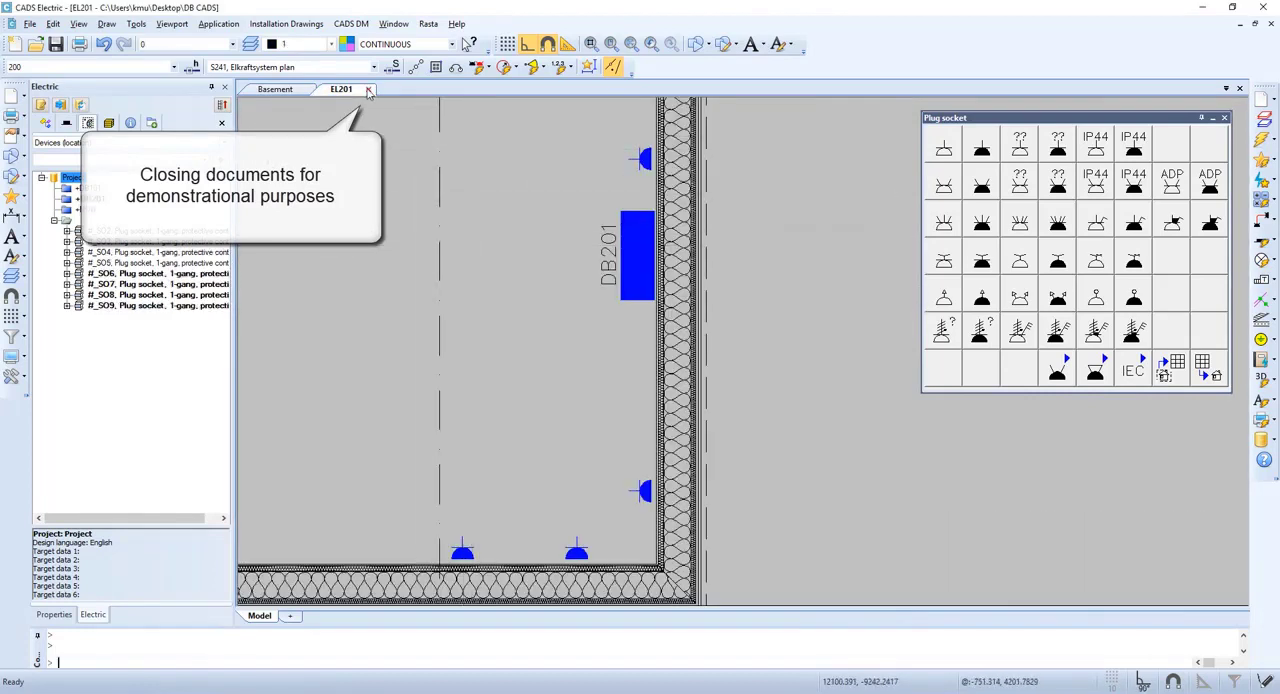
pyautogui.click(368, 89)
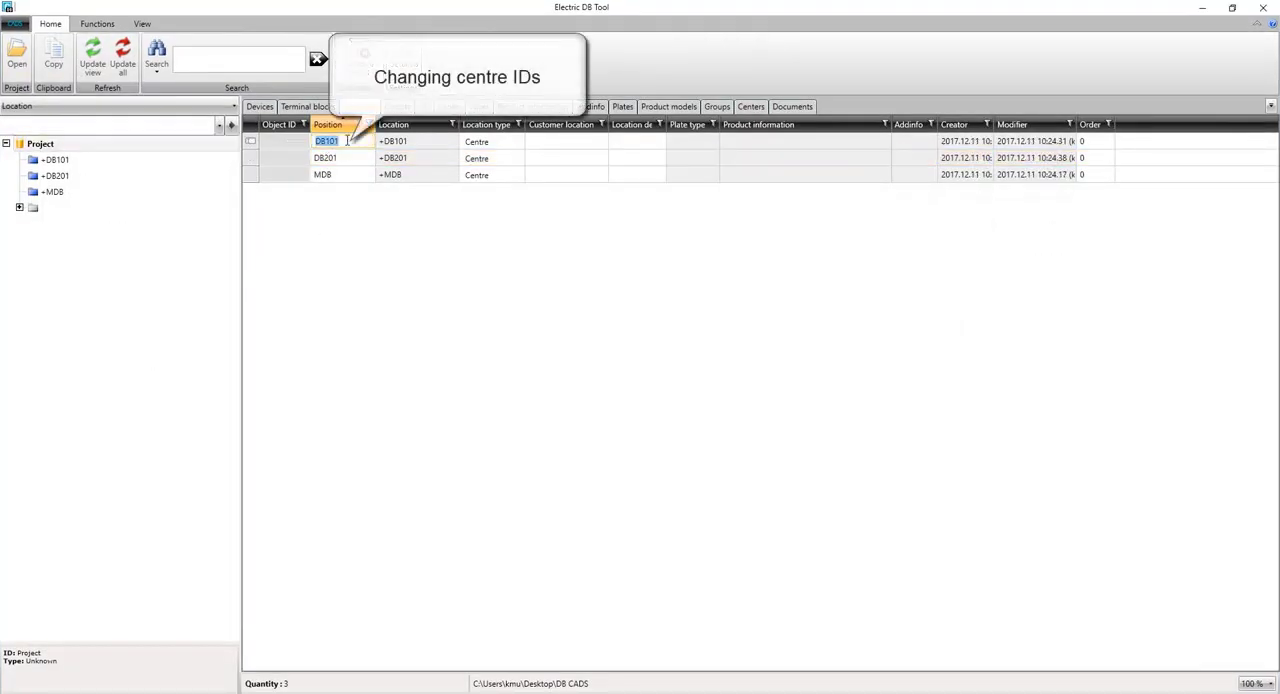
# Step: Set centre DB101's position to JK1 and start editing the next centre
pyautogui.write('JK1')
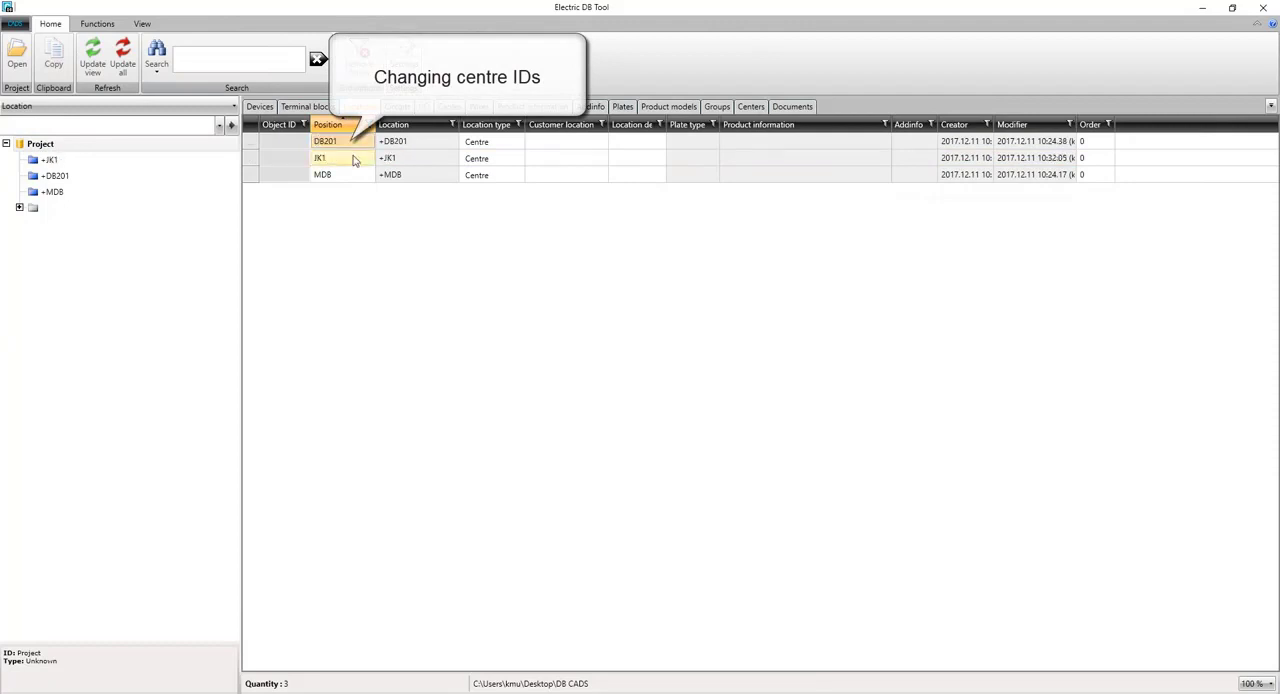
pyautogui.doubleClick(325, 140)
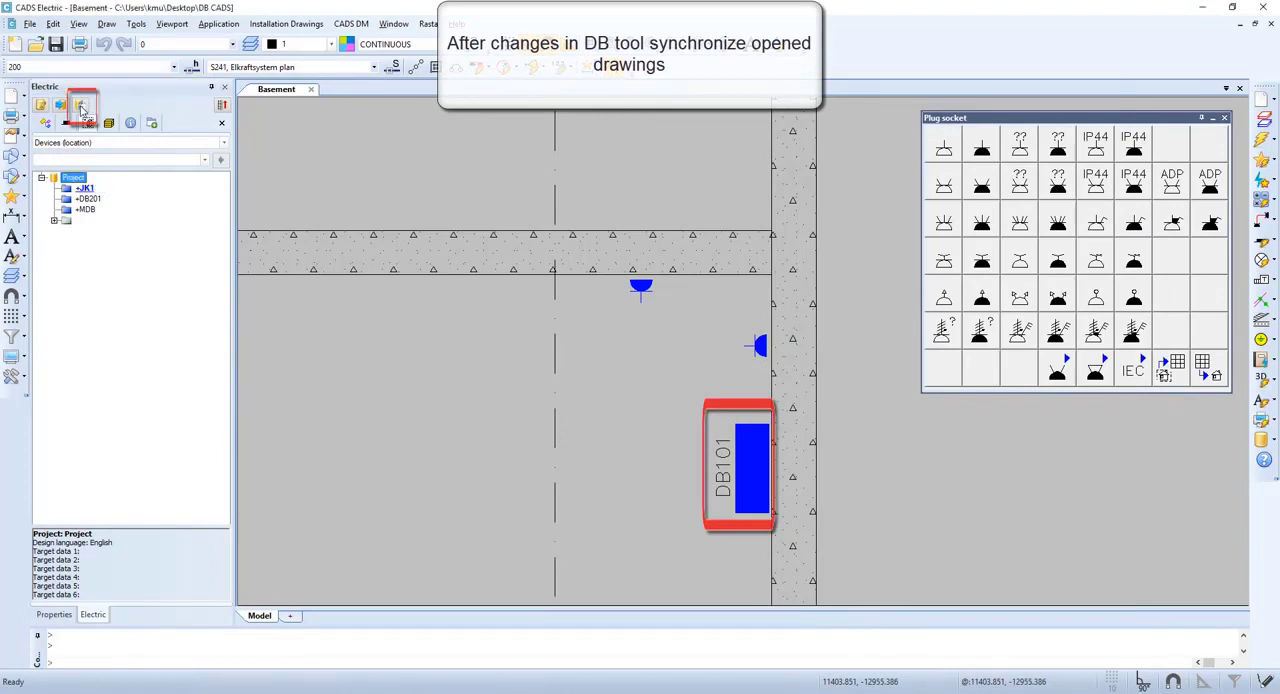
# Step: Sync the database so the Basement centre reads JK1, then begin reopening drawings
pyautogui.click(99, 108)
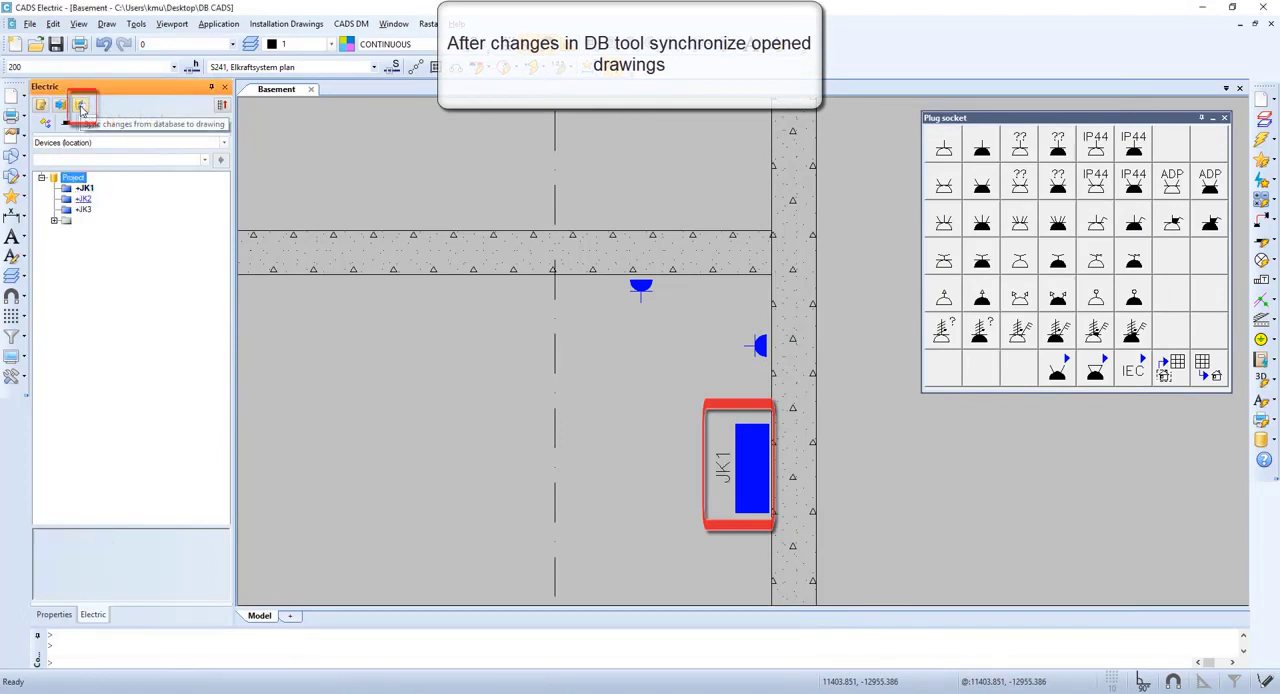
pyautogui.click(79, 107)
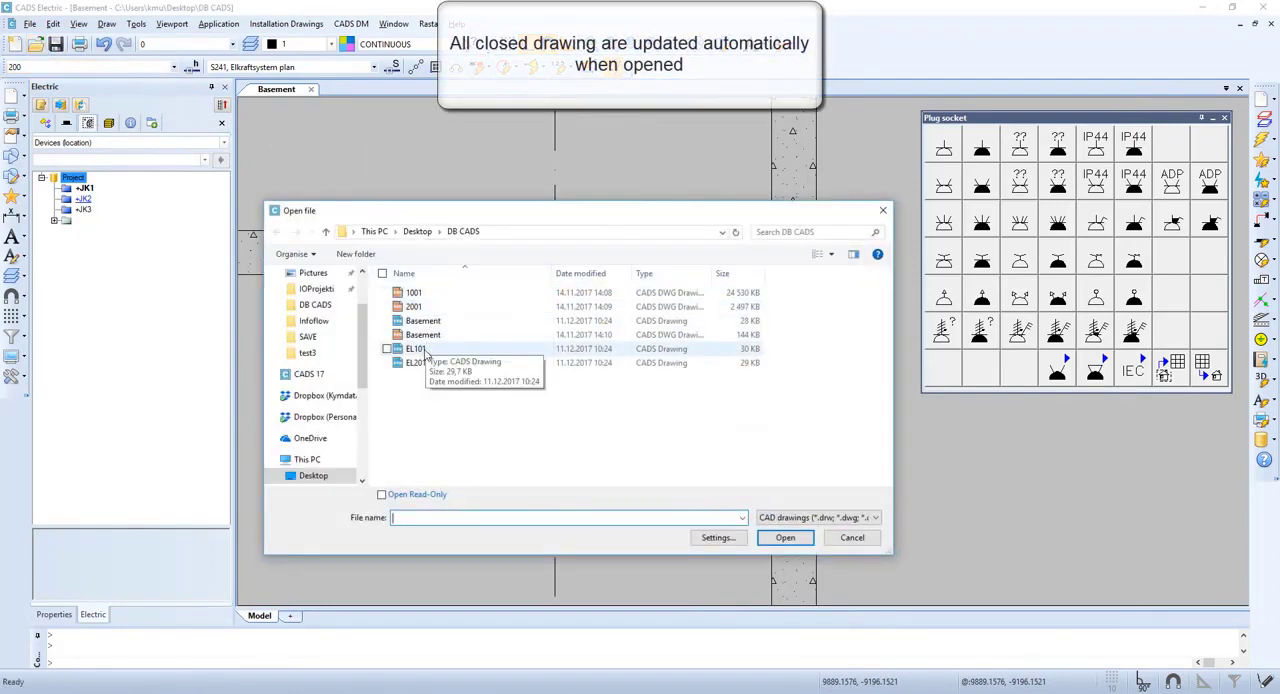
# Step: Open EL101 and EL201 and view their centres, now JK3 and JK2
pyautogui.click(415, 362)
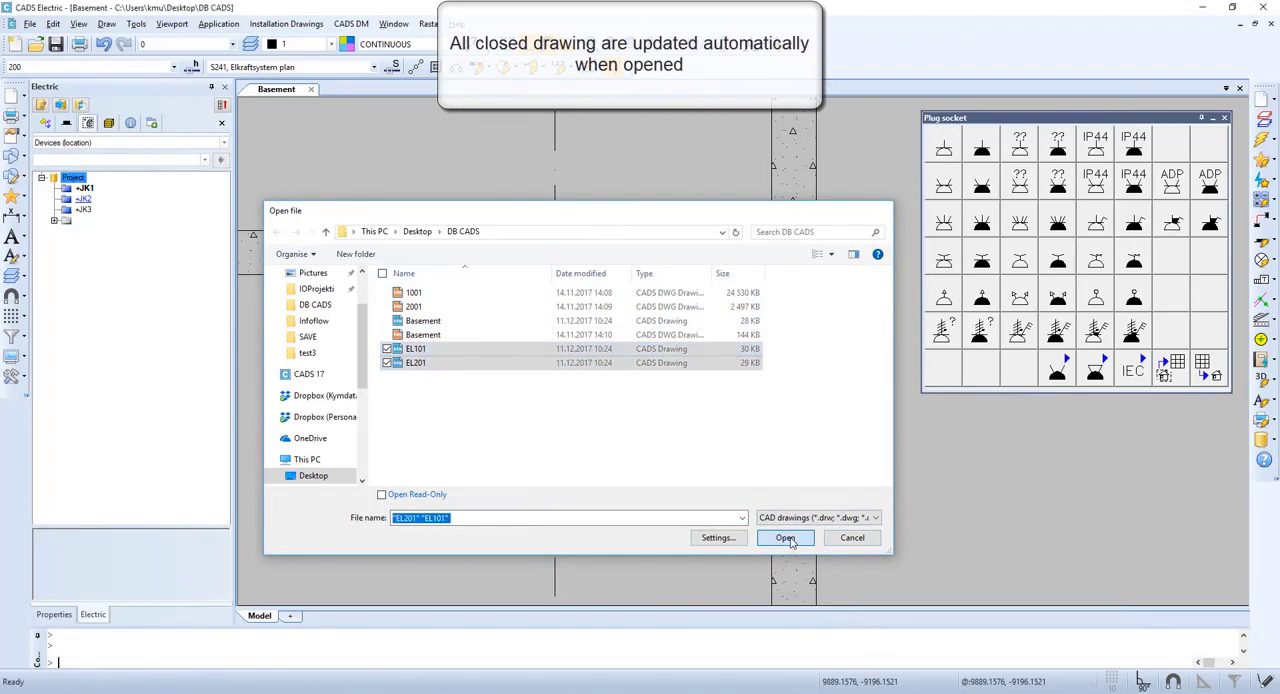
pyautogui.click(785, 538)
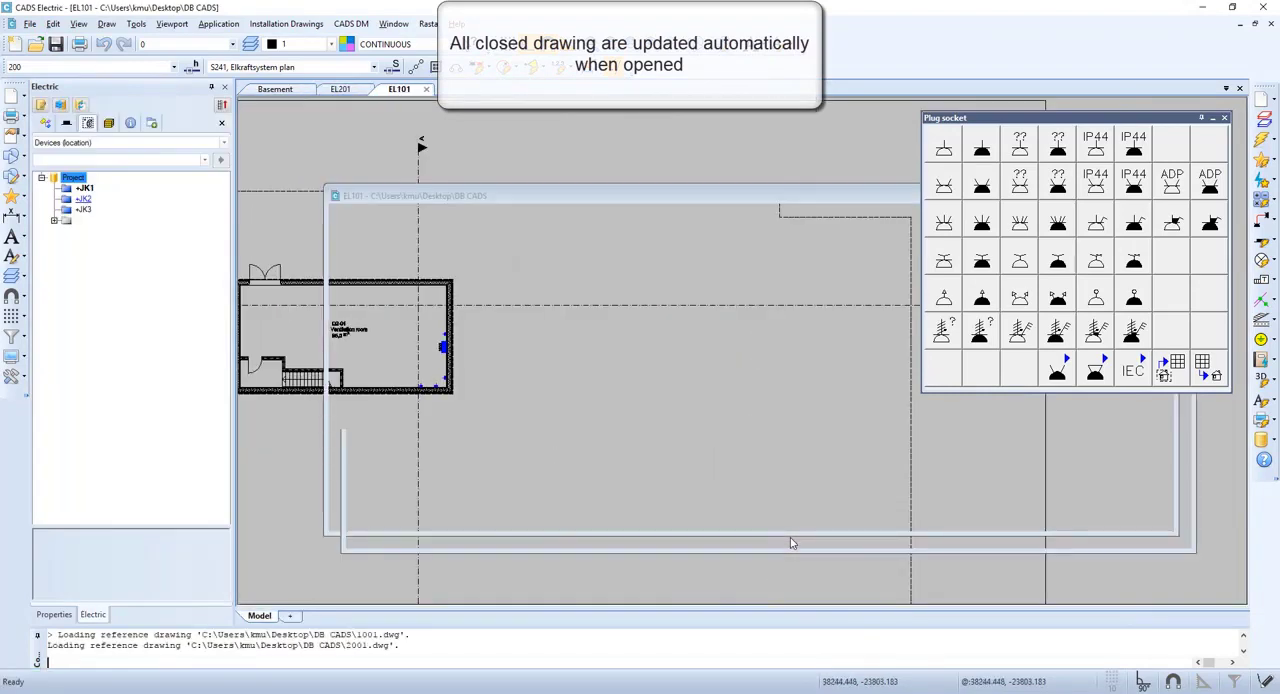
pyautogui.click(337, 89)
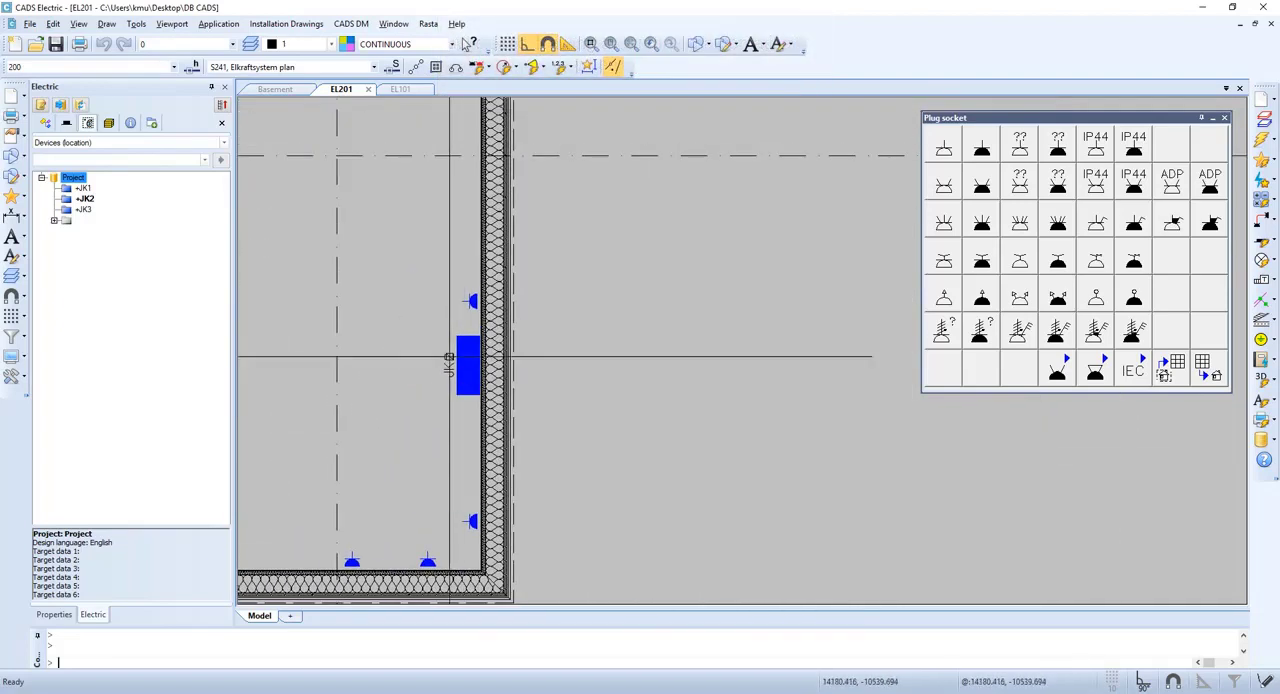
pyautogui.click(402, 89)
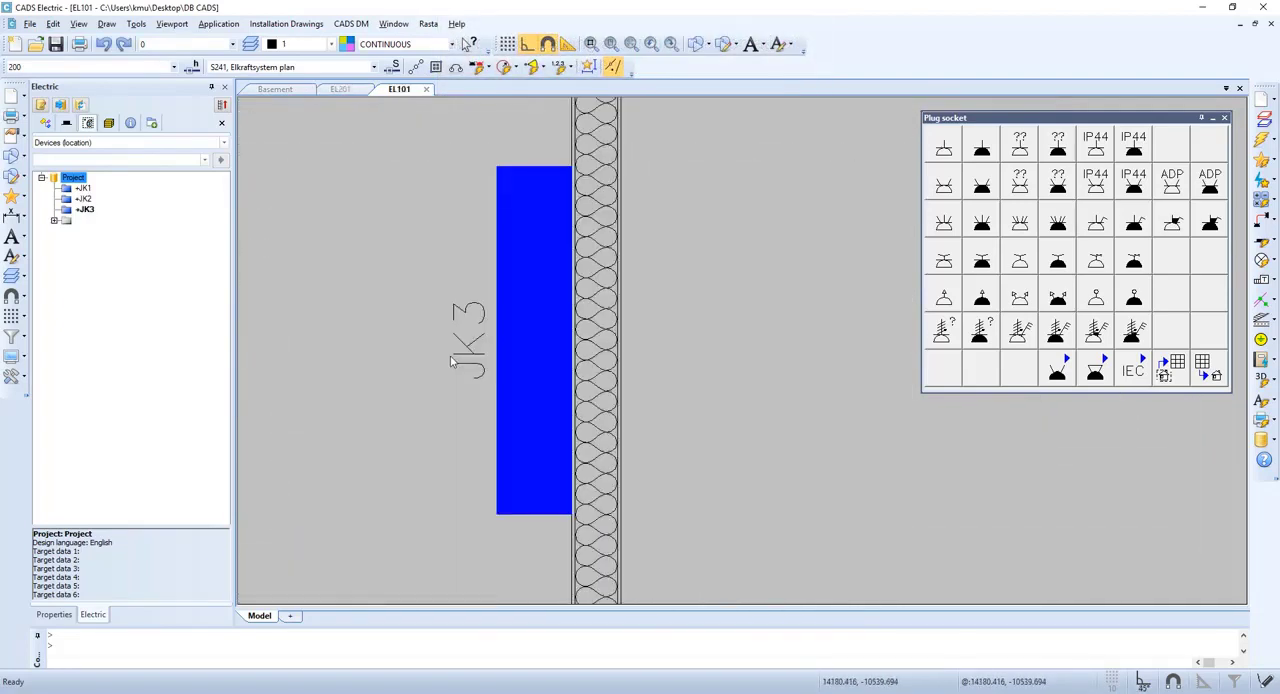